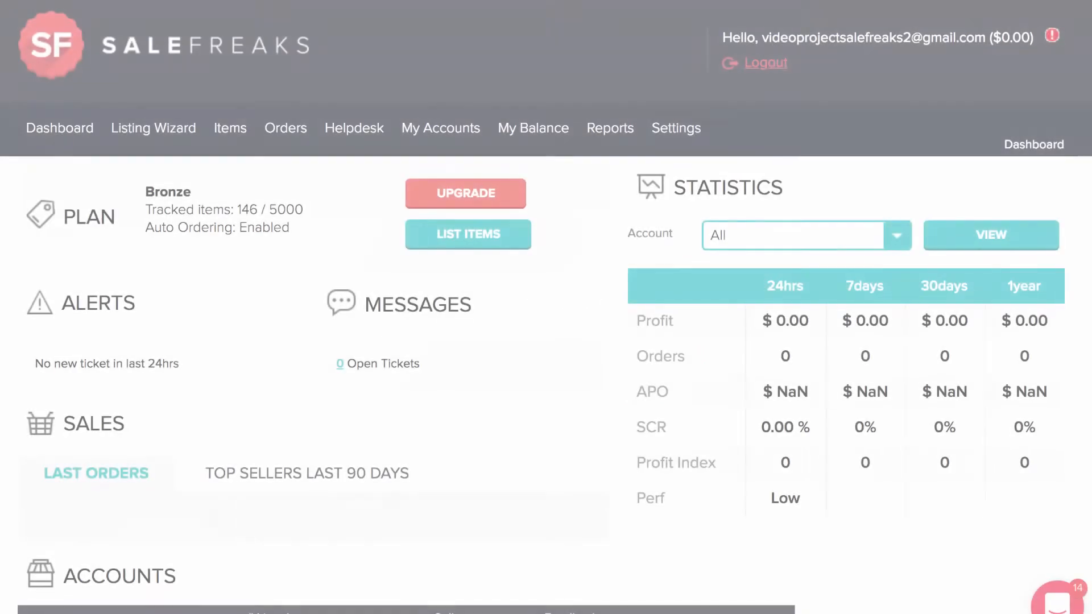
- Open the Items dropdown in the top navigation bar
left_click(229, 128)
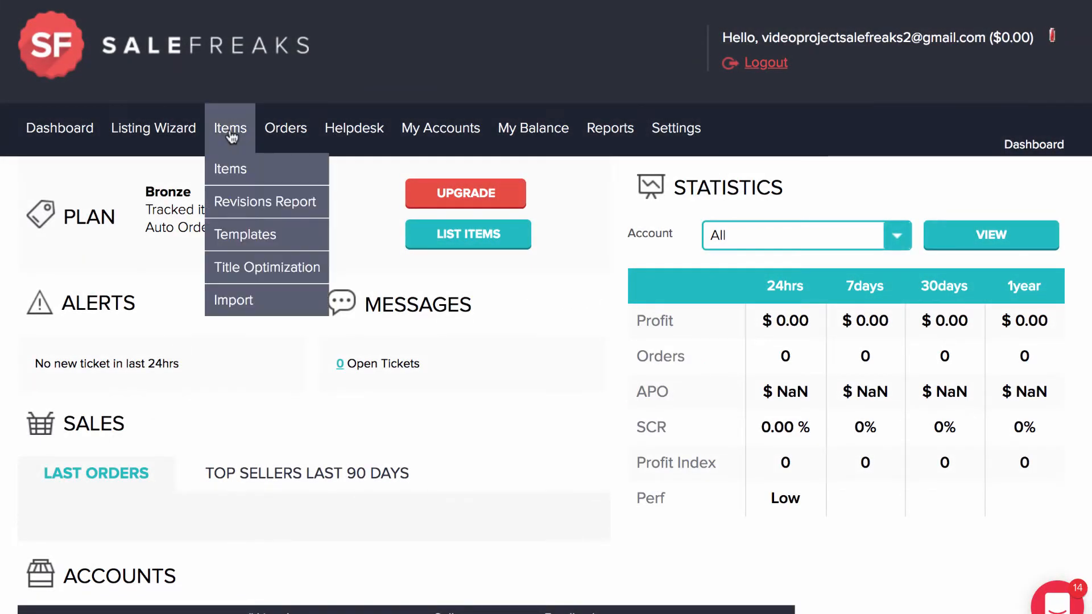
mouse_move(230, 169)
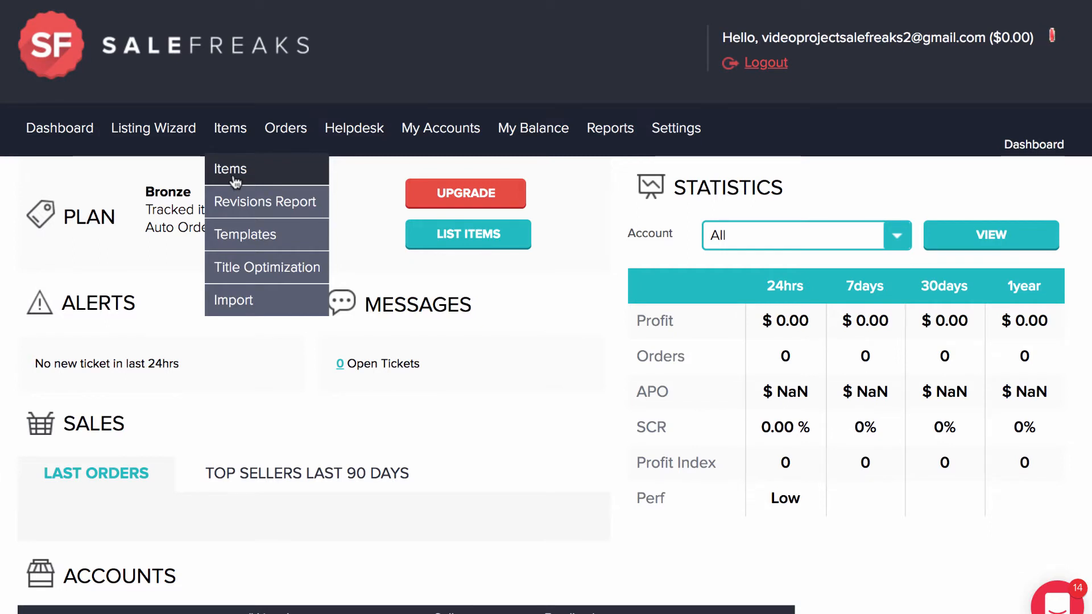
- Go to Items > Items and load all 146 listings with bulk actions expanded
left_click(230, 168)
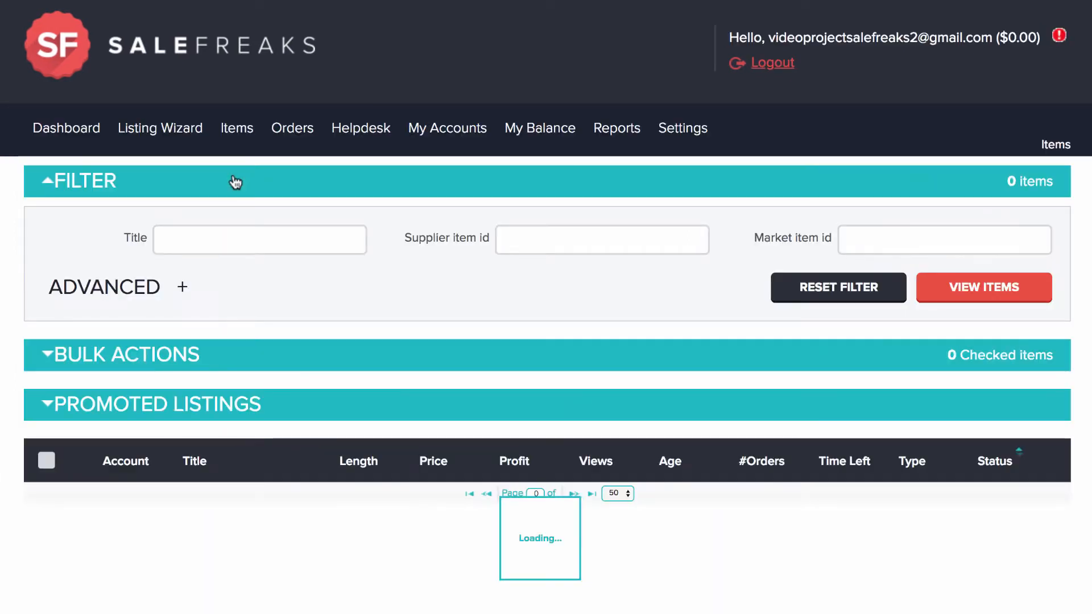
left_click(984, 287)
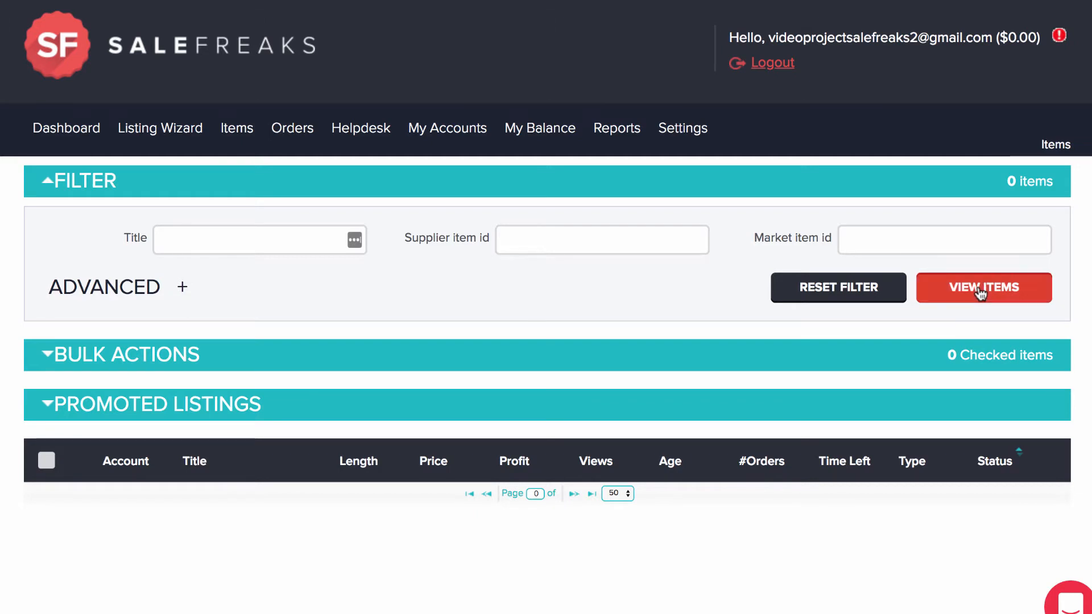
left_click(983, 287)
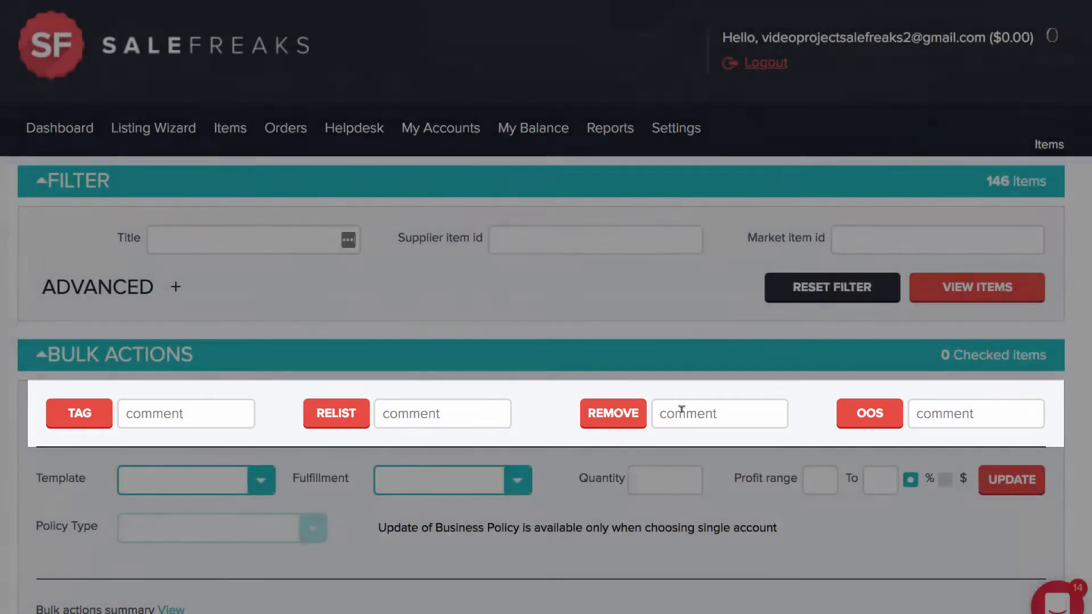
- Also check the mini dessert cup listing, making three checked listings
scroll("down", 3)
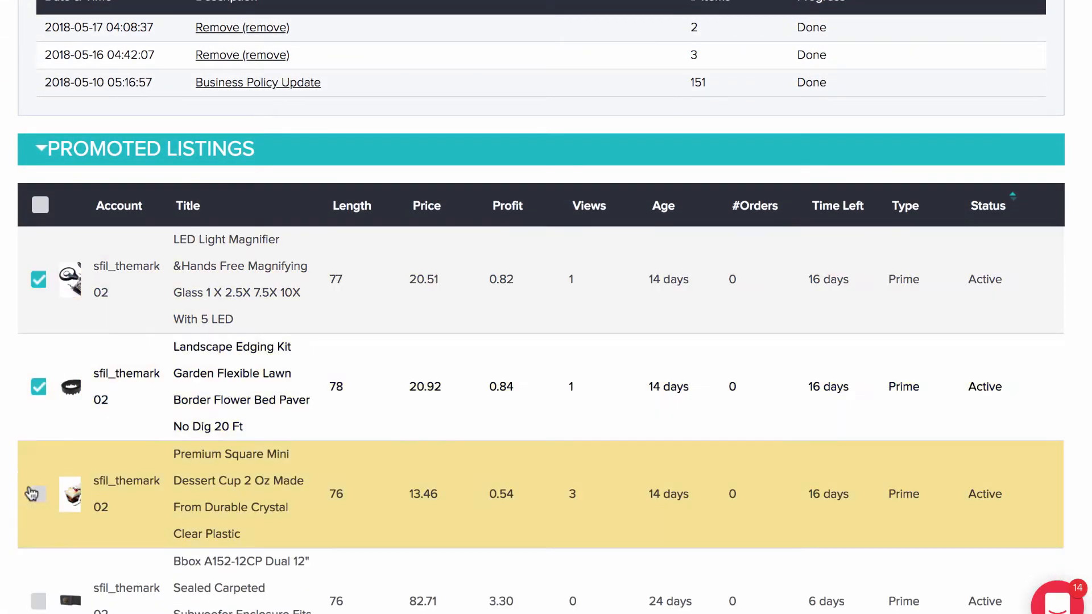
left_click(38, 493)
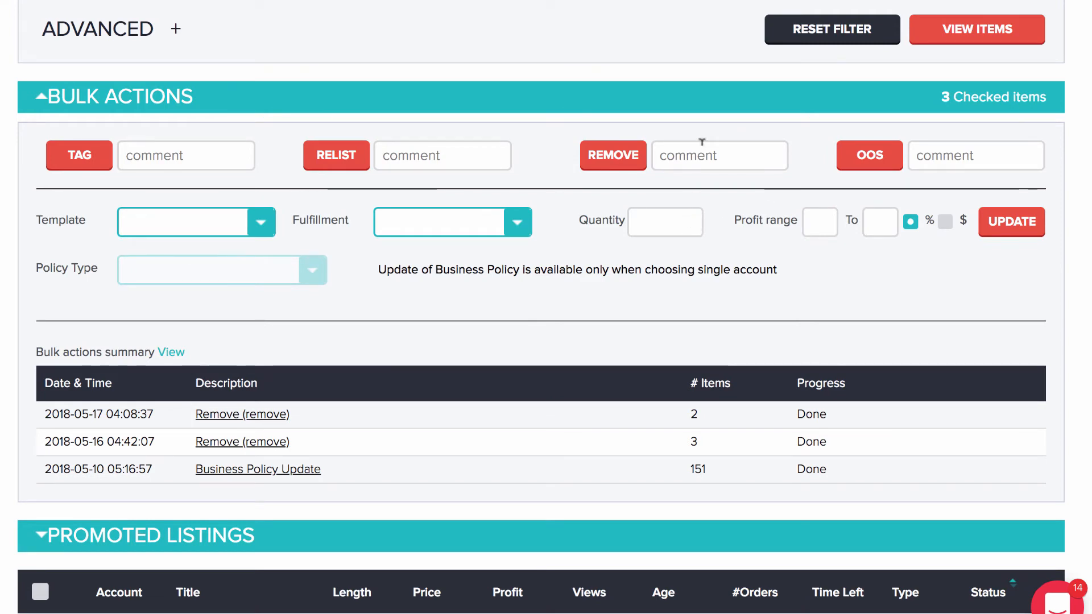
- Remove the three checked listings with the comment 'remove' and confirm
type("remov")
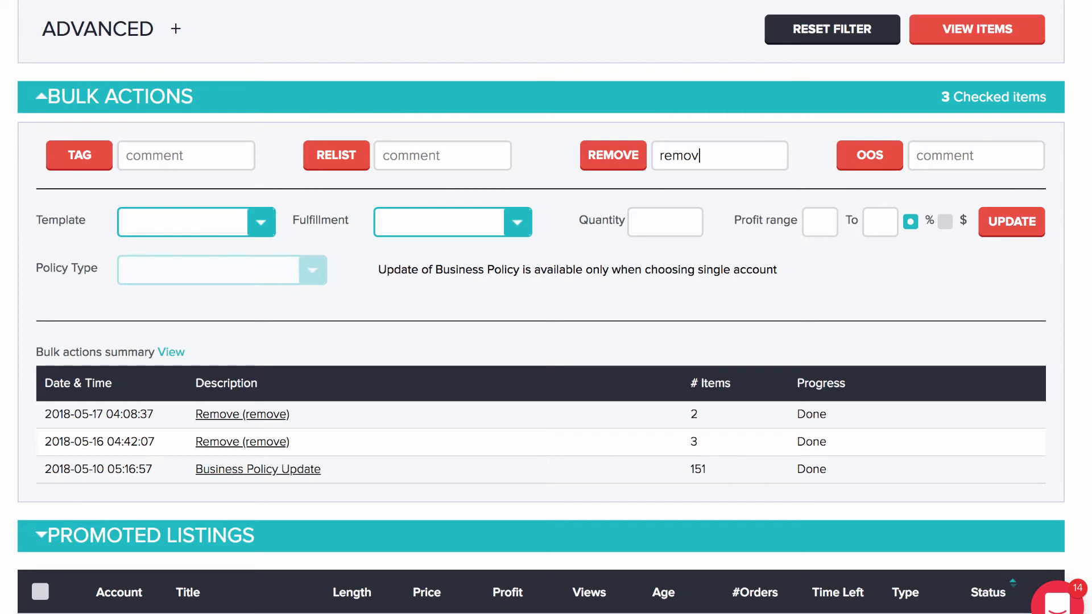
type("e")
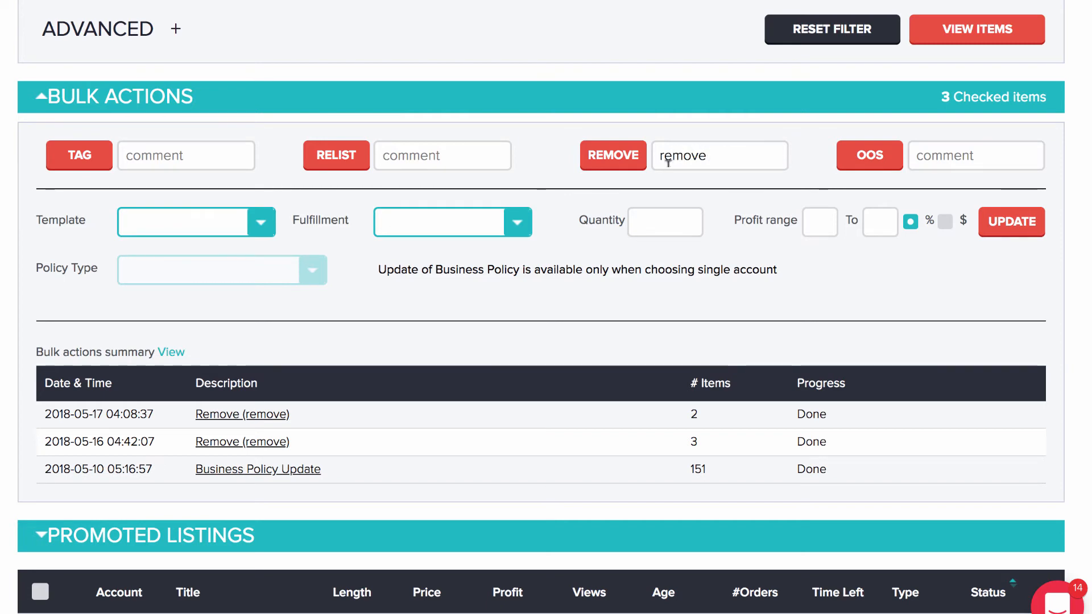
mouse_move(613, 155)
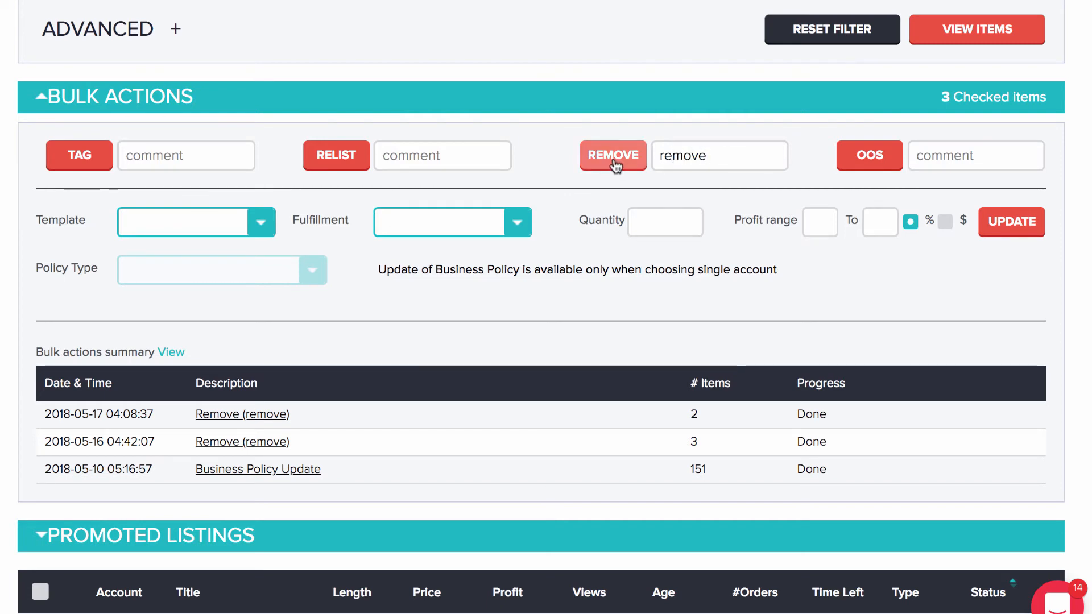
left_click(612, 155)
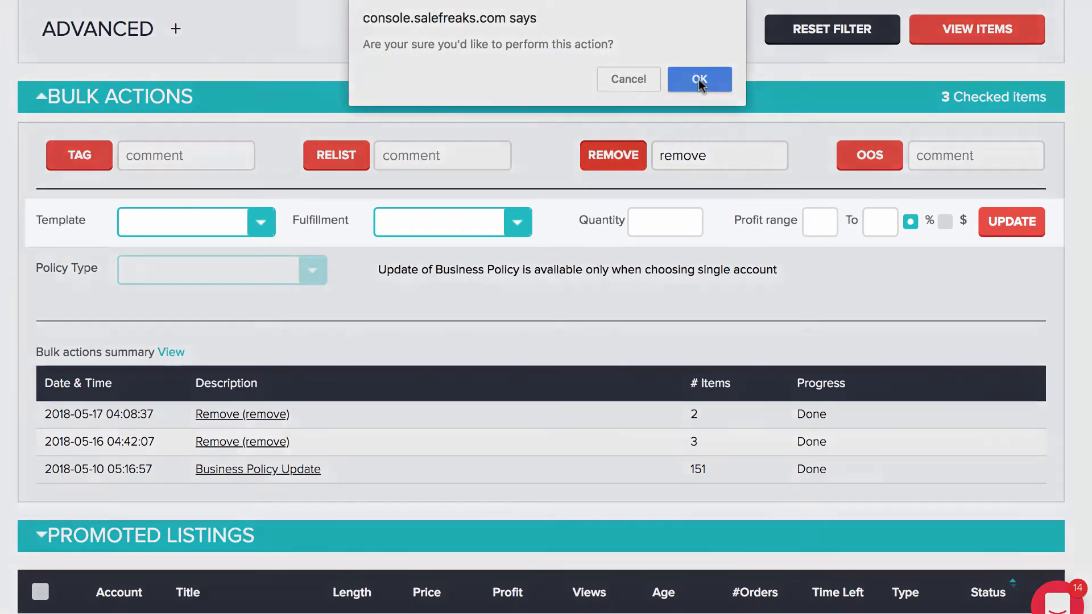
left_click(698, 78)
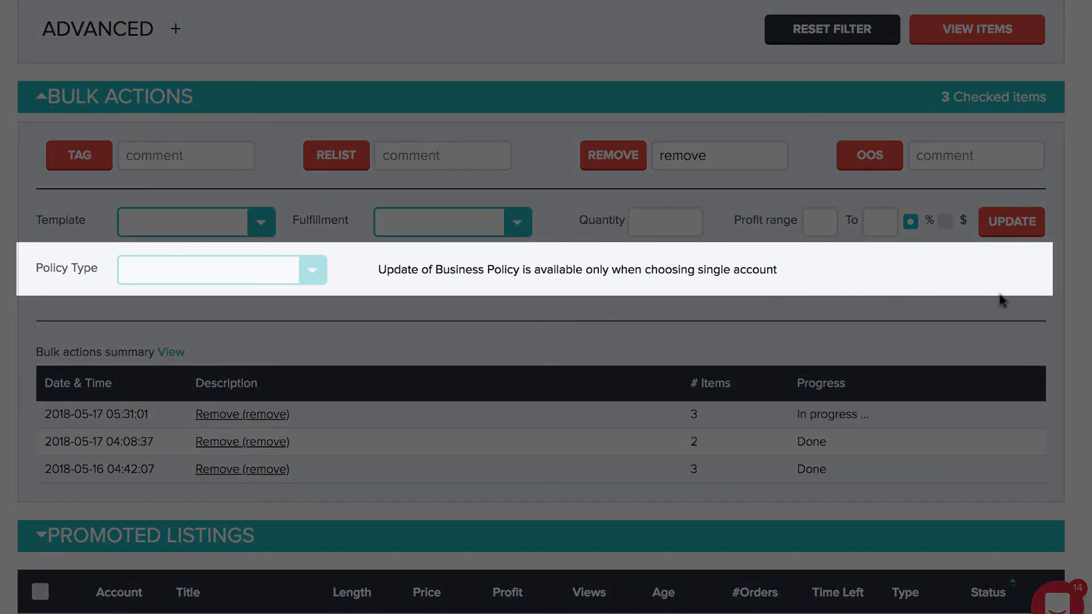
- In the advanced filter, deselect the second account so only one account remains
scroll("up", 3)
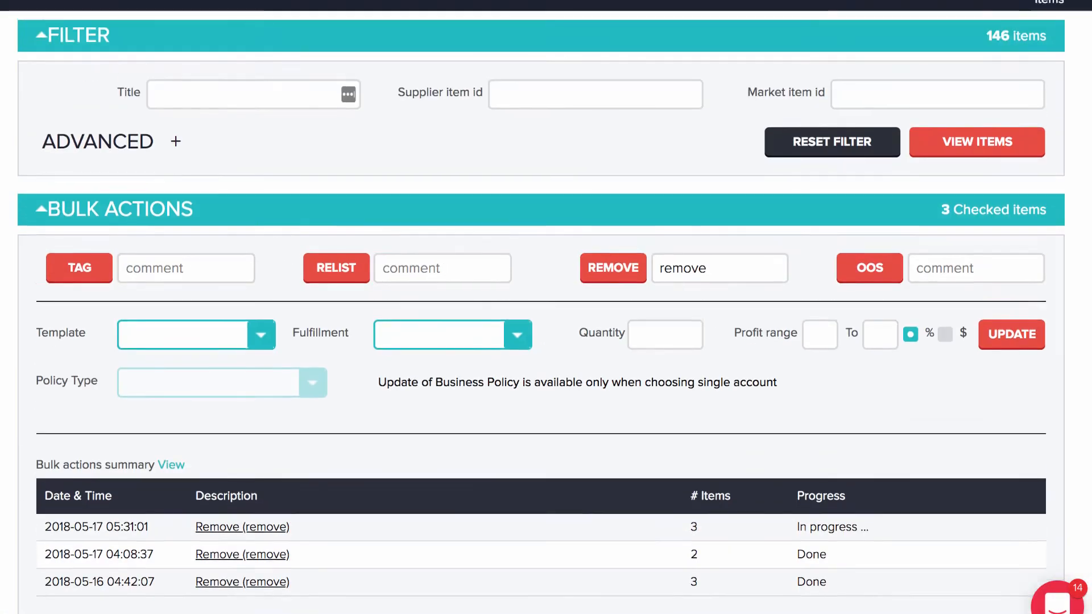
left_click(176, 142)
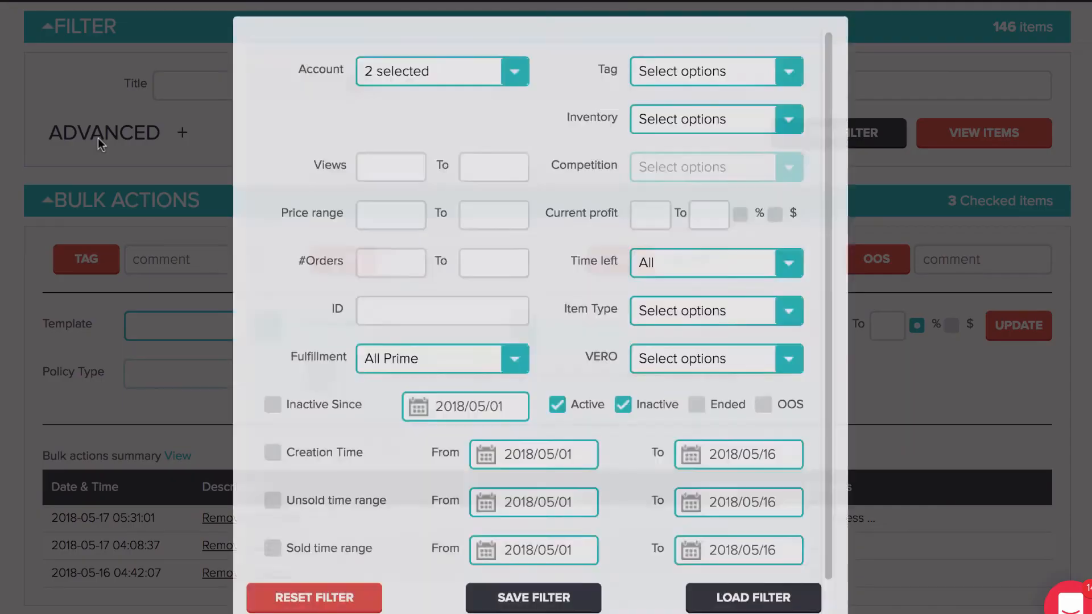
left_click(513, 70)
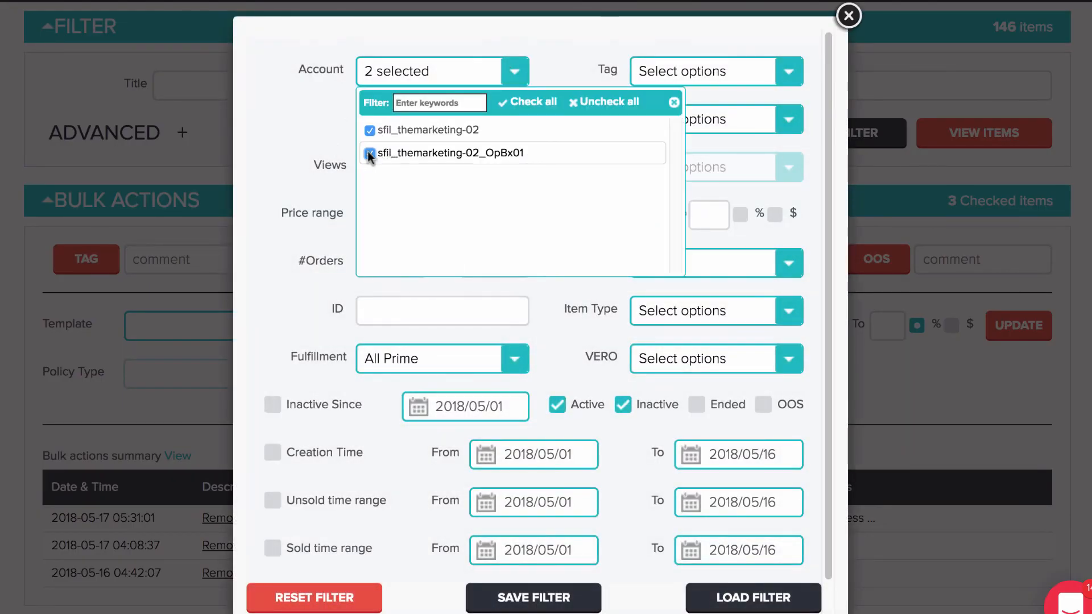
left_click(371, 152)
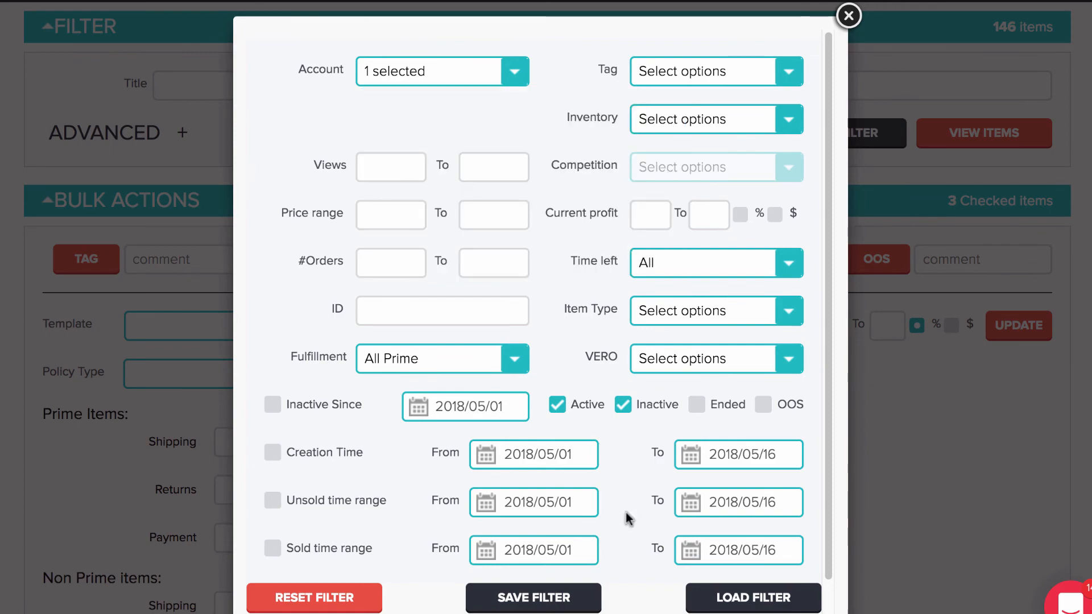
scroll("down", 3)
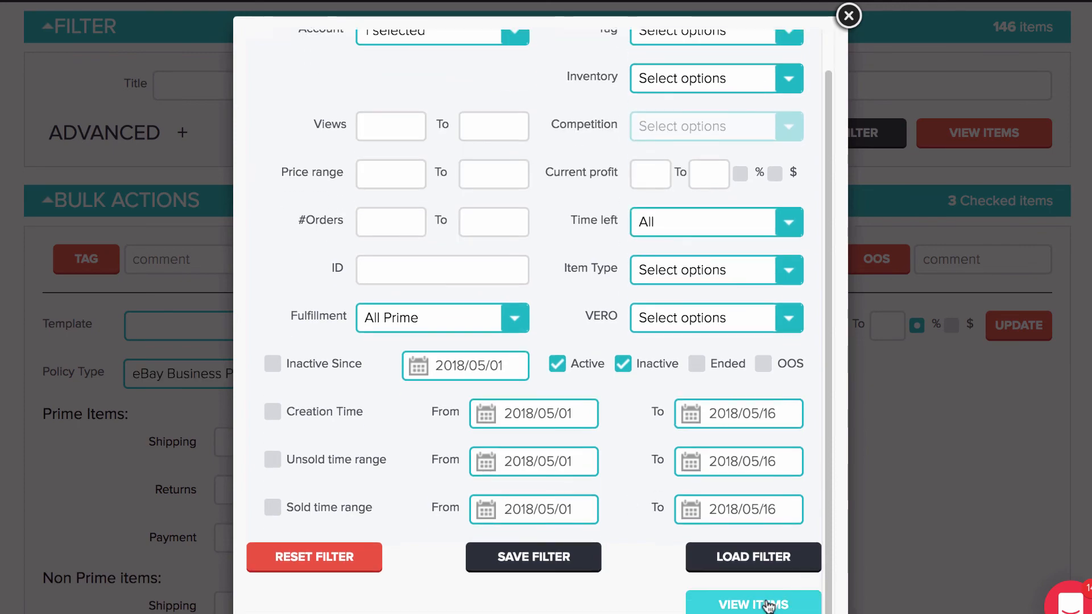